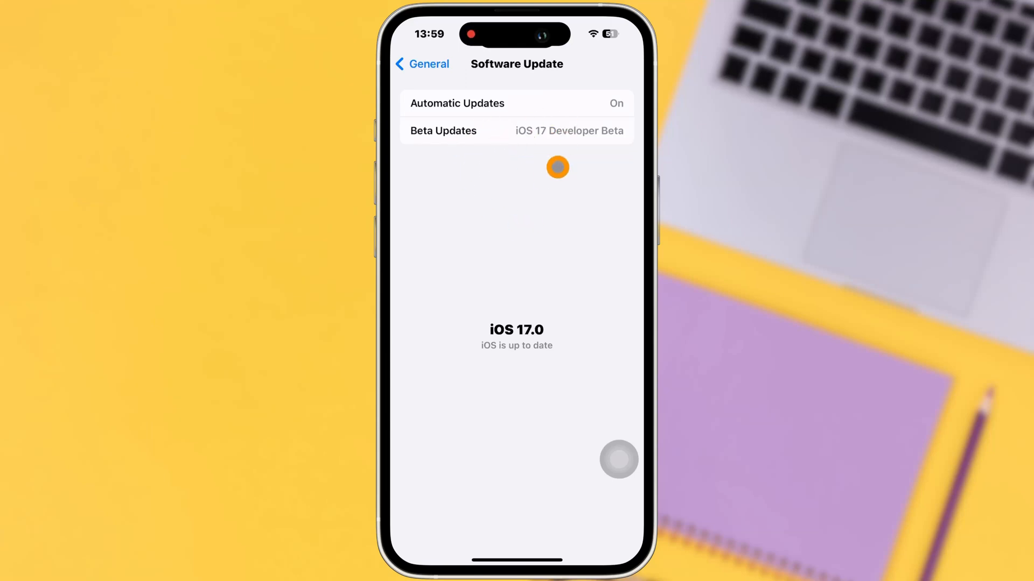
{"action": "mouse_move", "coordinate": [527, 214]}
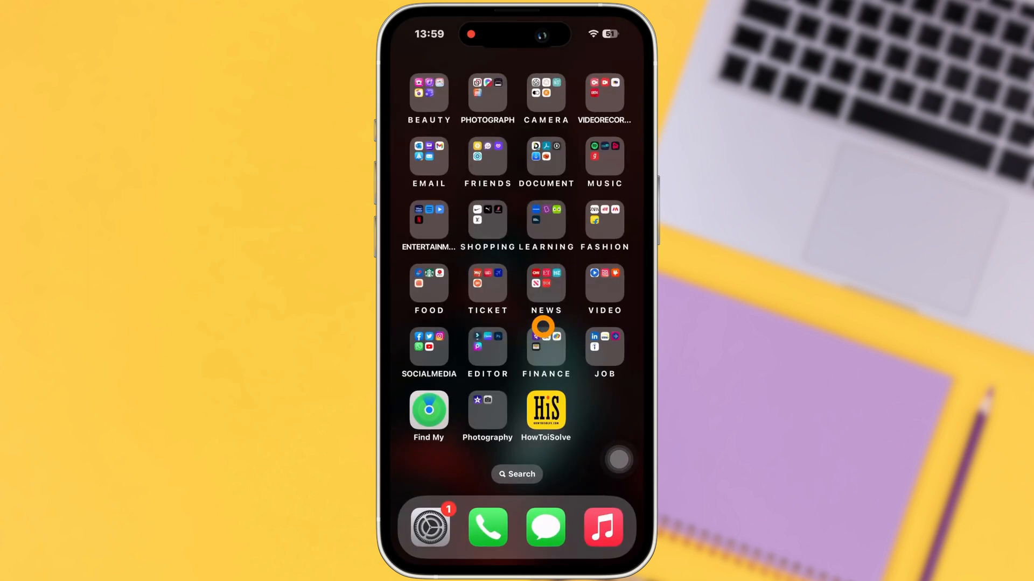
- Navigate Settings > General > Software Update, showing iOS 17.0 up to date
{"action": "left_click", "coordinate": [429, 526]}
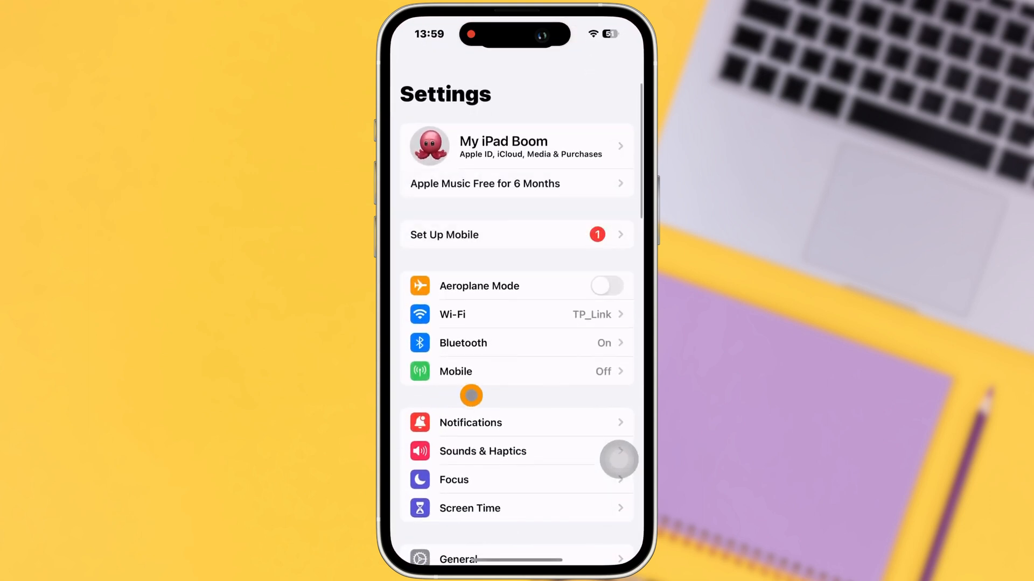
{"action": "left_click", "coordinate": [457, 559]}
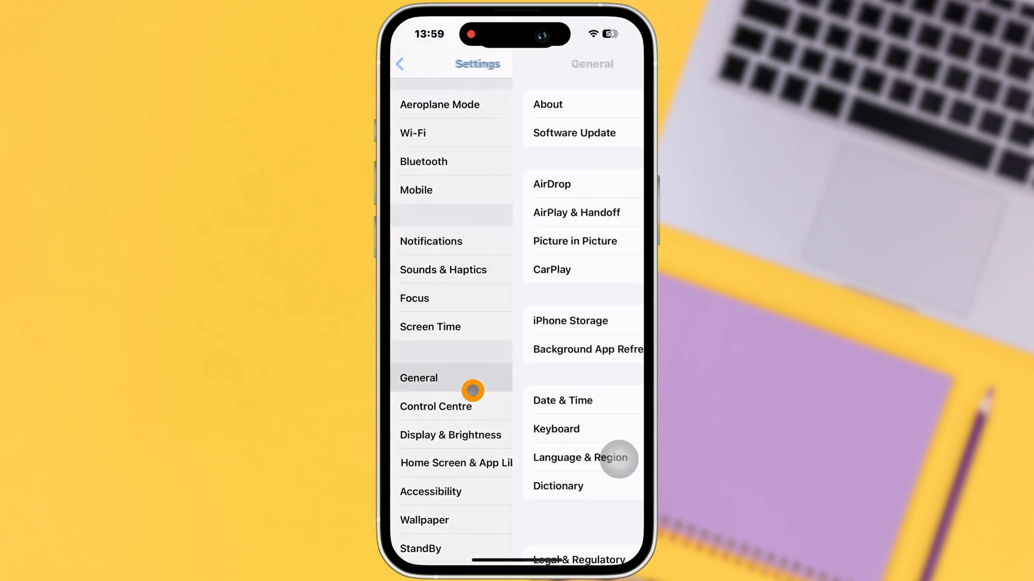
{"action": "left_click", "coordinate": [418, 378]}
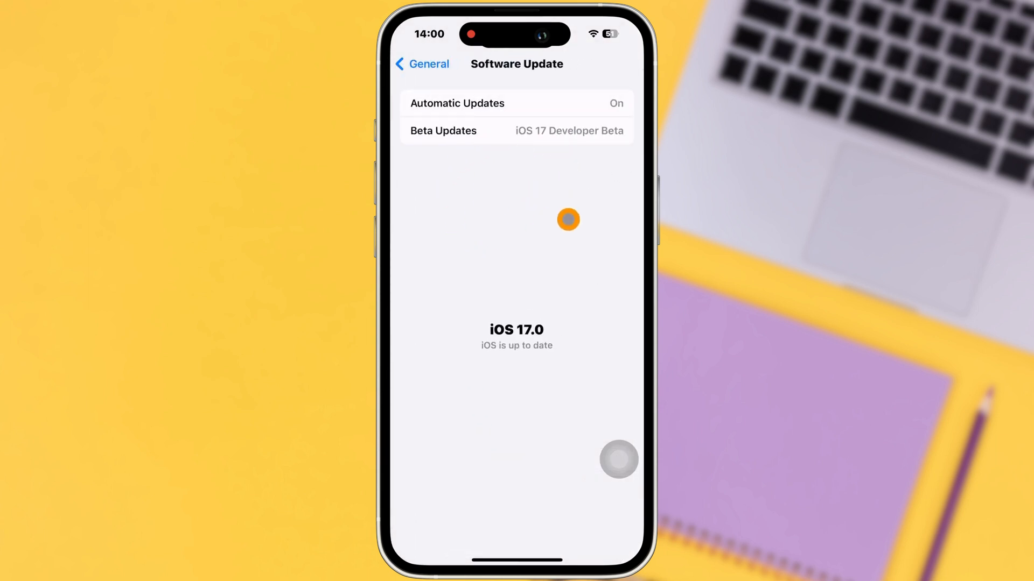
{"action": "mouse_move", "coordinate": [536, 144]}
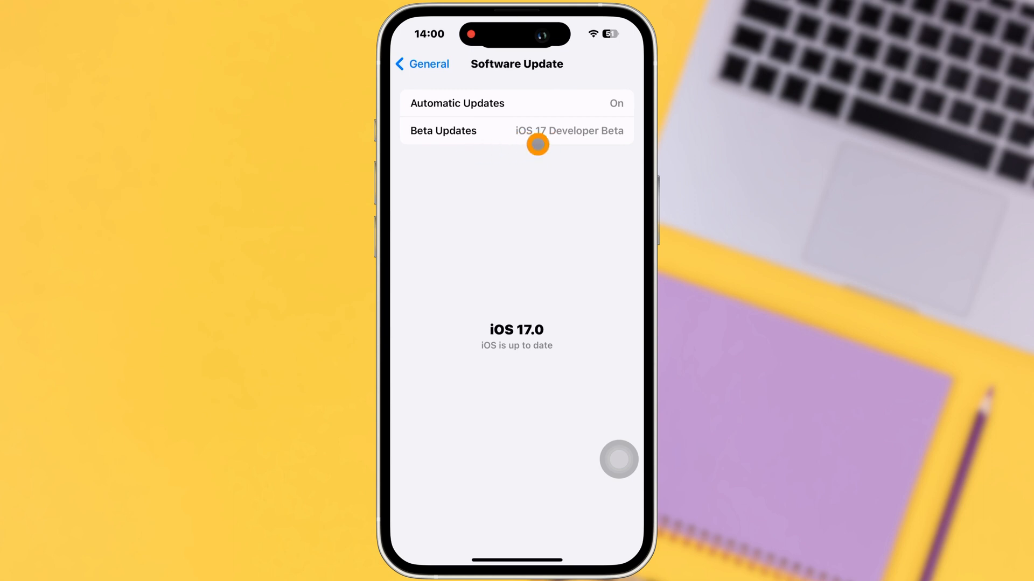
- Change Beta Updates from iOS 17 Developer Beta to Off and return to Software Update
{"action": "left_click", "coordinate": [516, 130]}
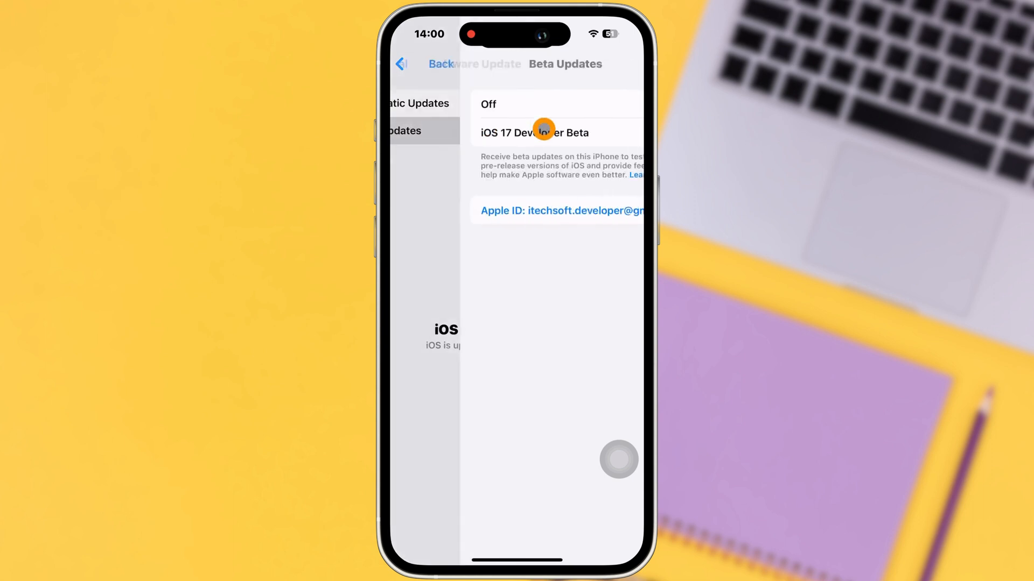
{"action": "left_click", "coordinate": [542, 131]}
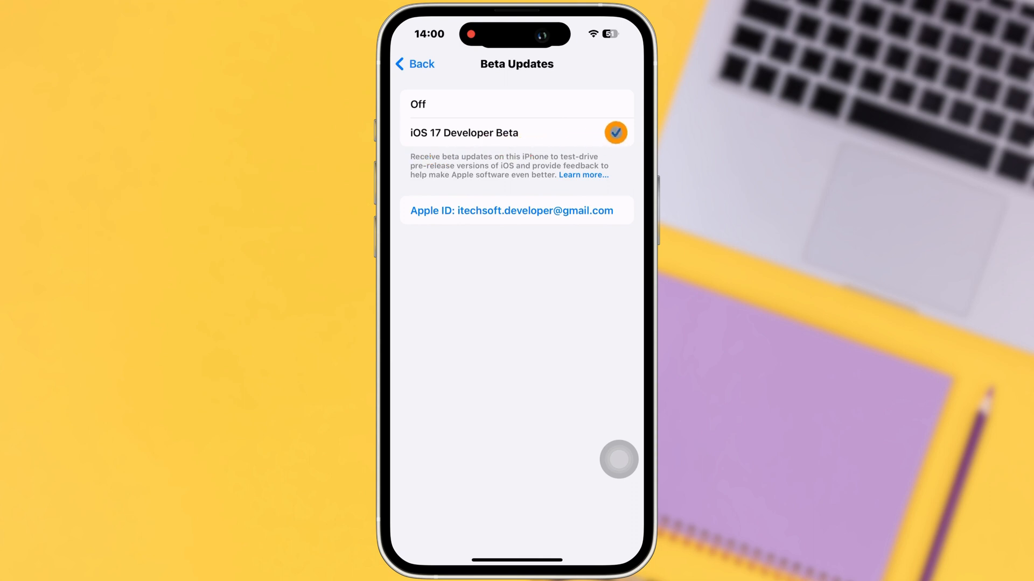
{"action": "left_click", "coordinate": [418, 105]}
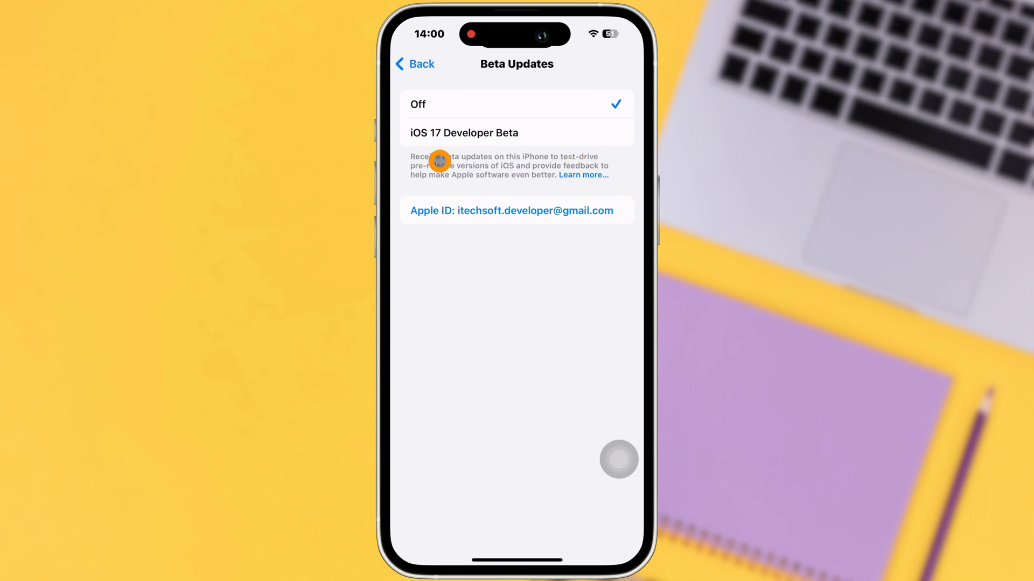
{"action": "left_click", "coordinate": [414, 63]}
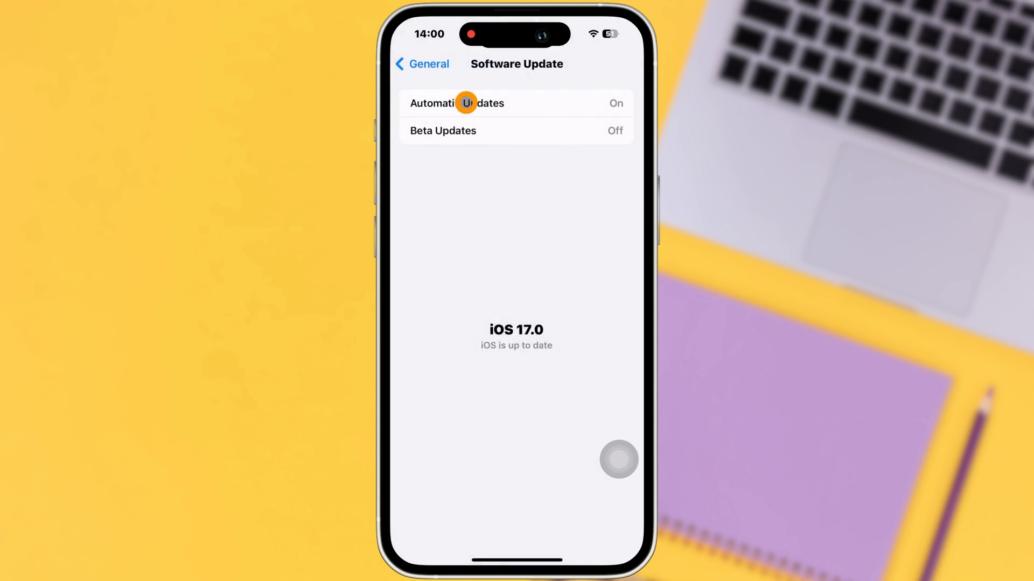
{"action": "mouse_move", "coordinate": [614, 232]}
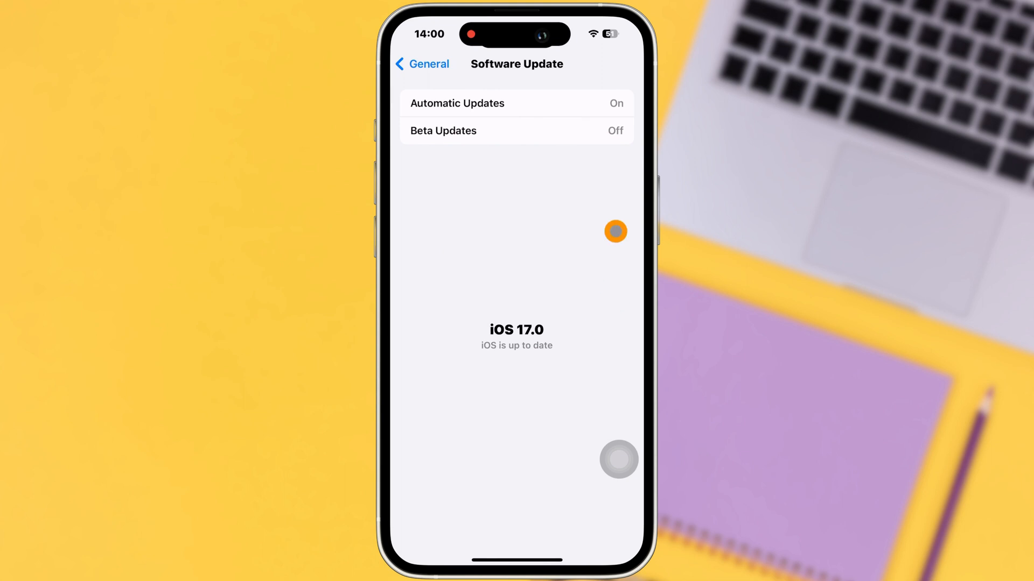
{"action": "mouse_move", "coordinate": [470, 211]}
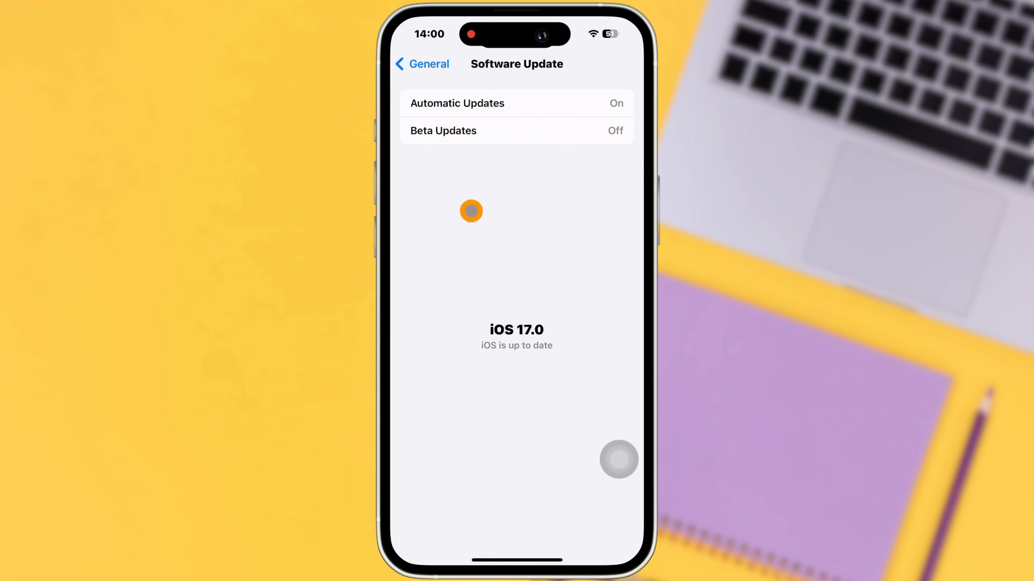
{"action": "mouse_move", "coordinate": [548, 336]}
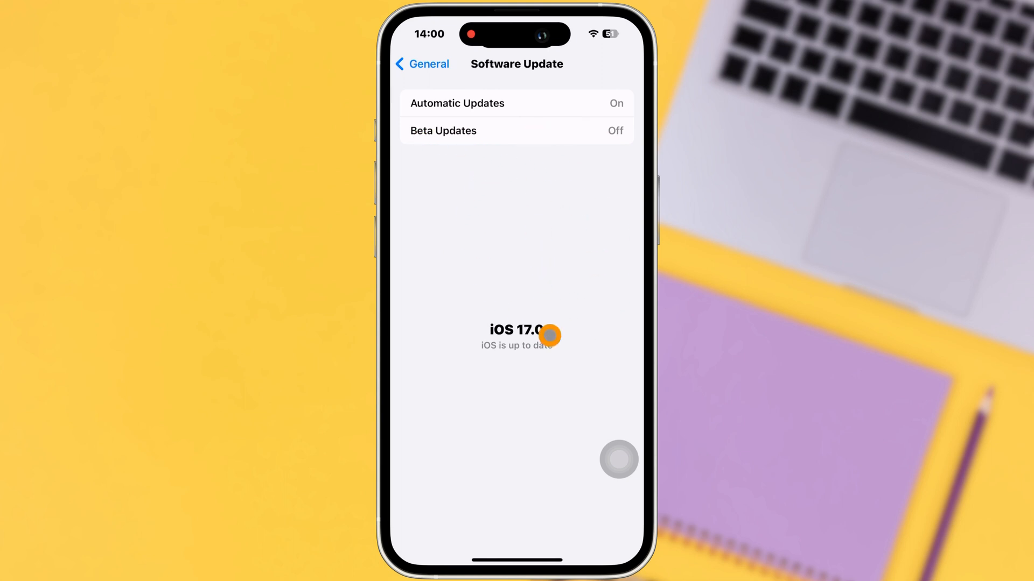
{"action": "mouse_move", "coordinate": [498, 239]}
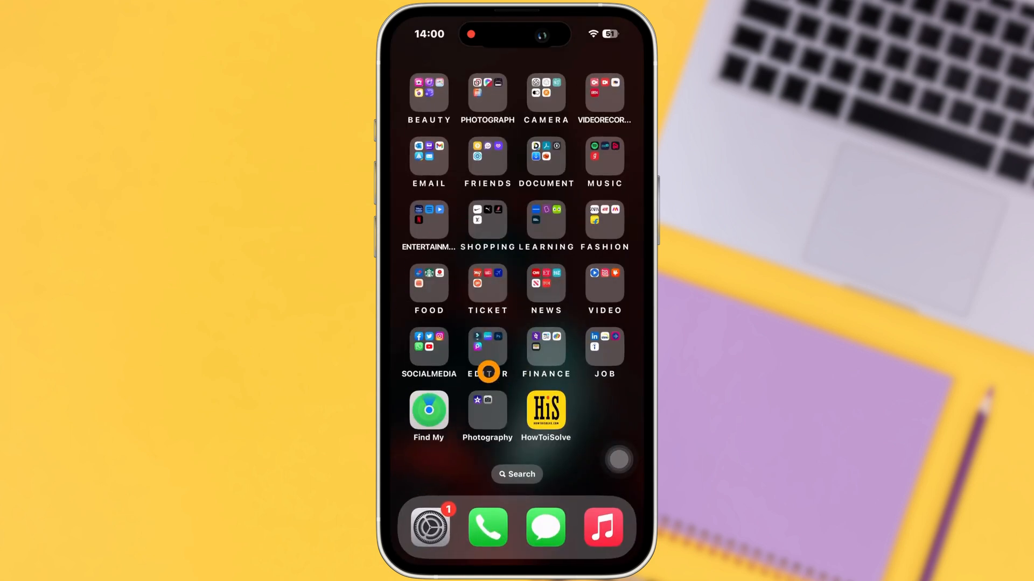
{"action": "mouse_move", "coordinate": [451, 557]}
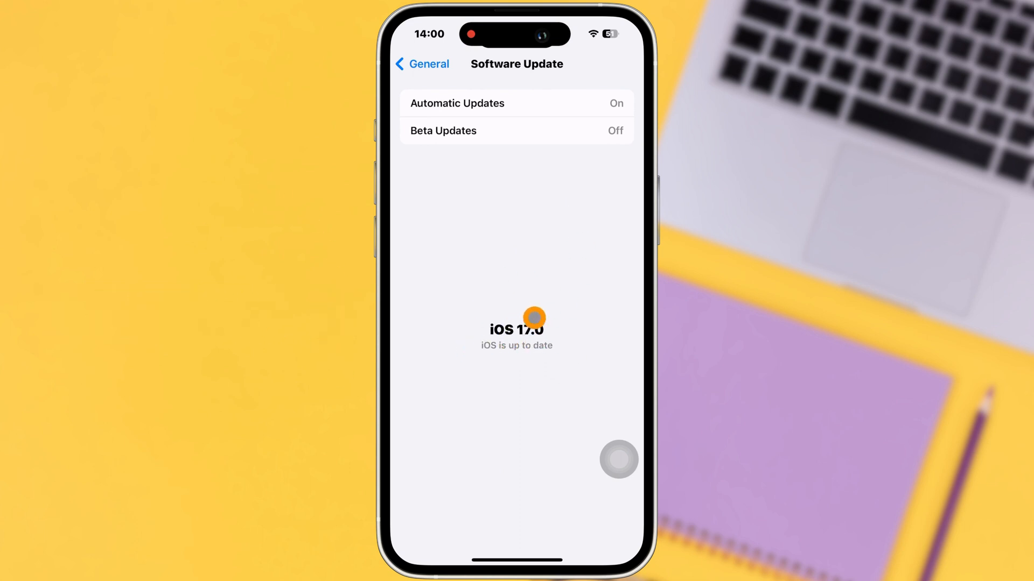
{"action": "mouse_move", "coordinate": [501, 459]}
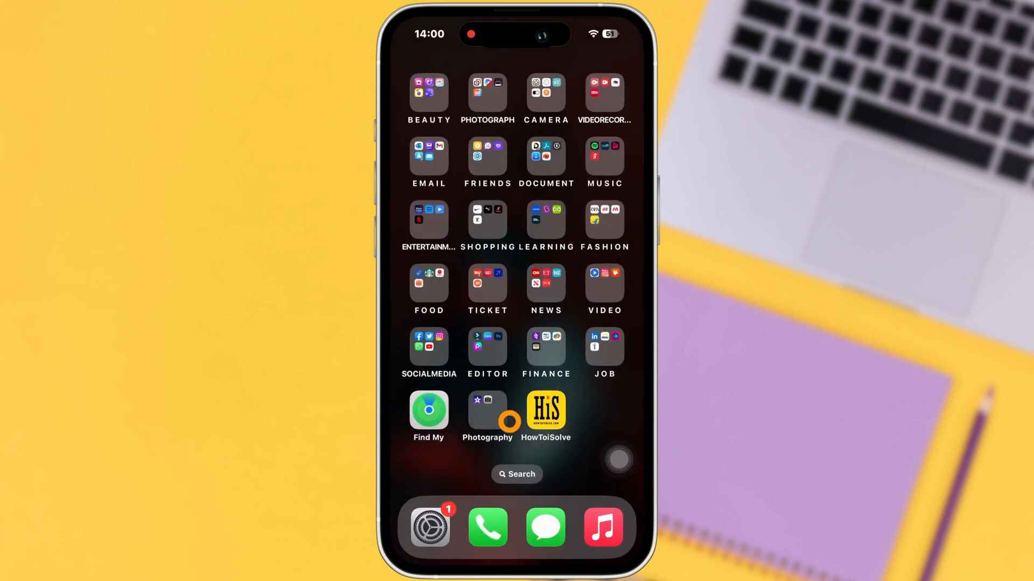
{"action": "mouse_move", "coordinate": [453, 258]}
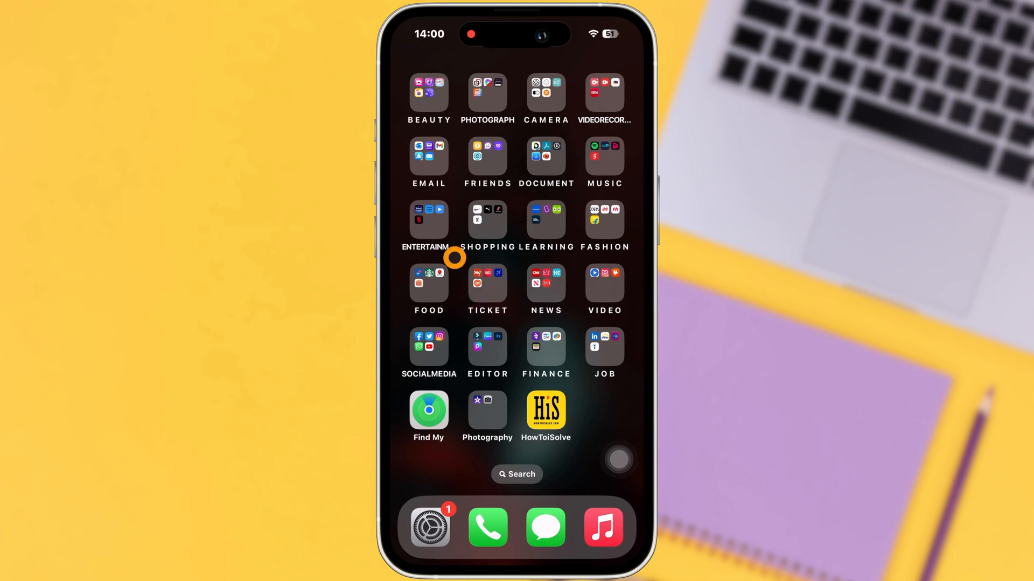
{"action": "mouse_move", "coordinate": [503, 341]}
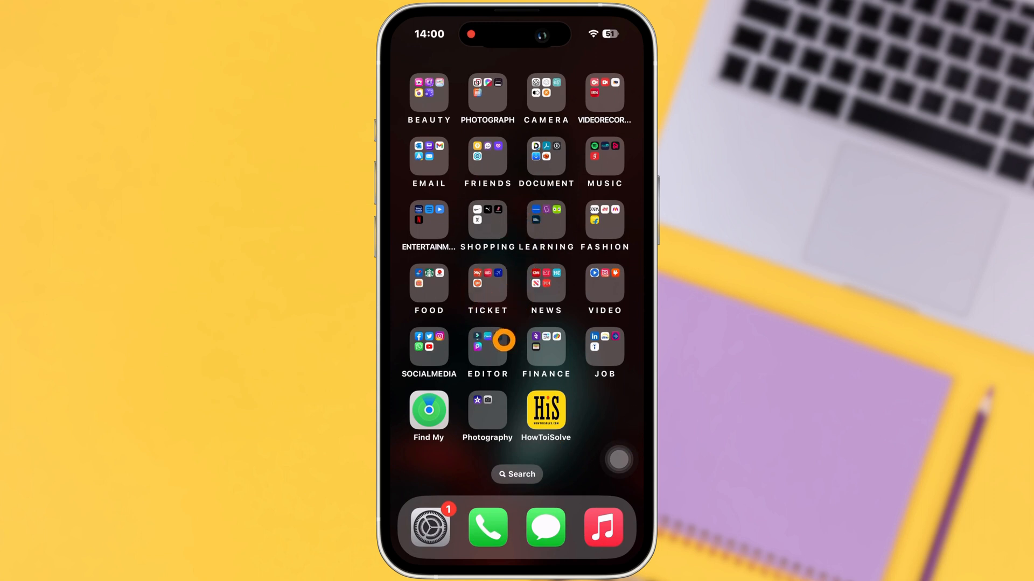